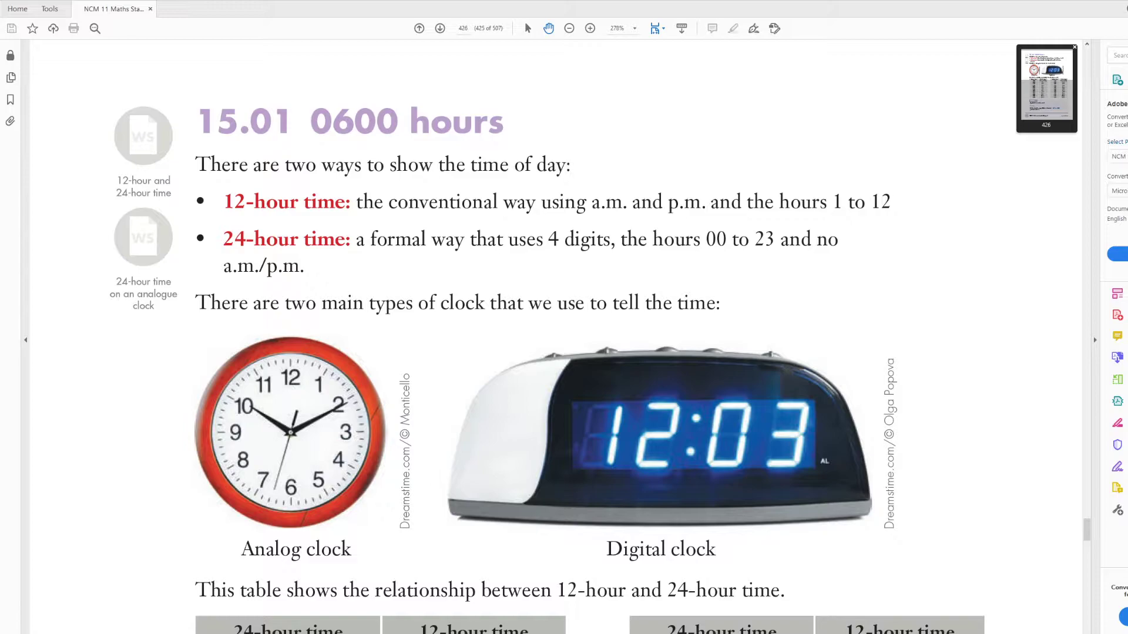
Scroll down to the analog clock picture on page 426
scroll(down, 3)
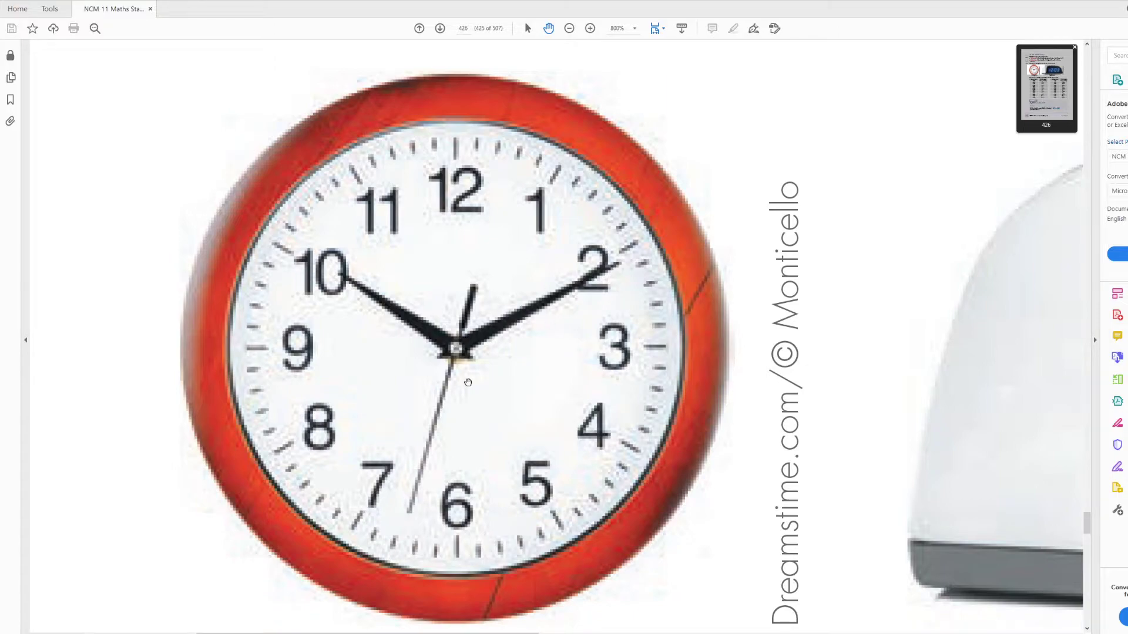
mouse_move(417, 331)
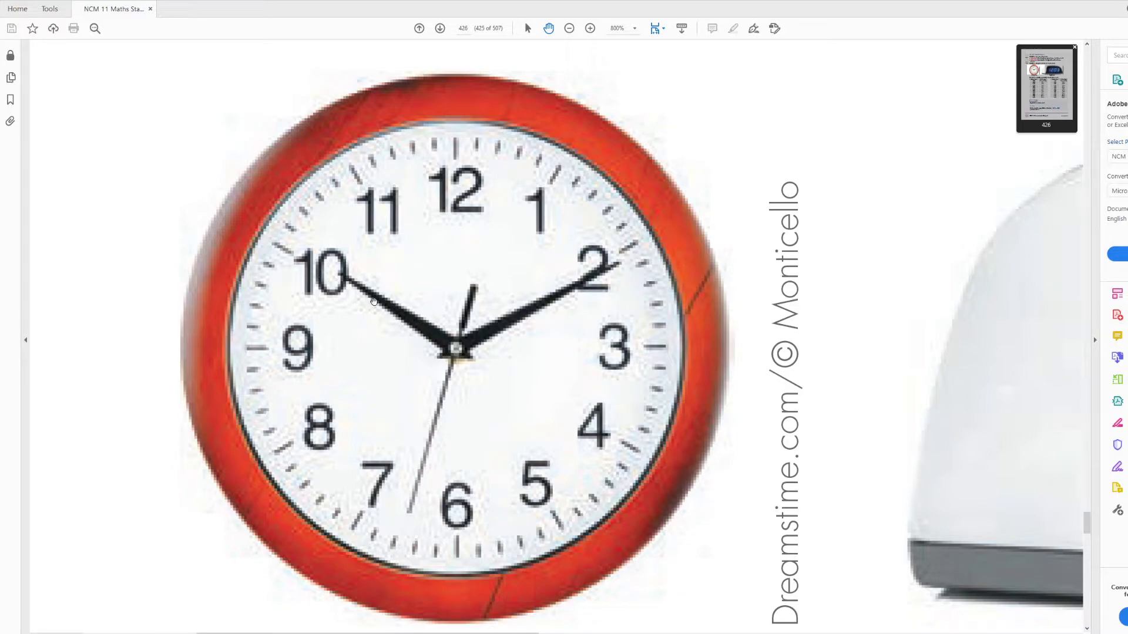
mouse_move(358, 268)
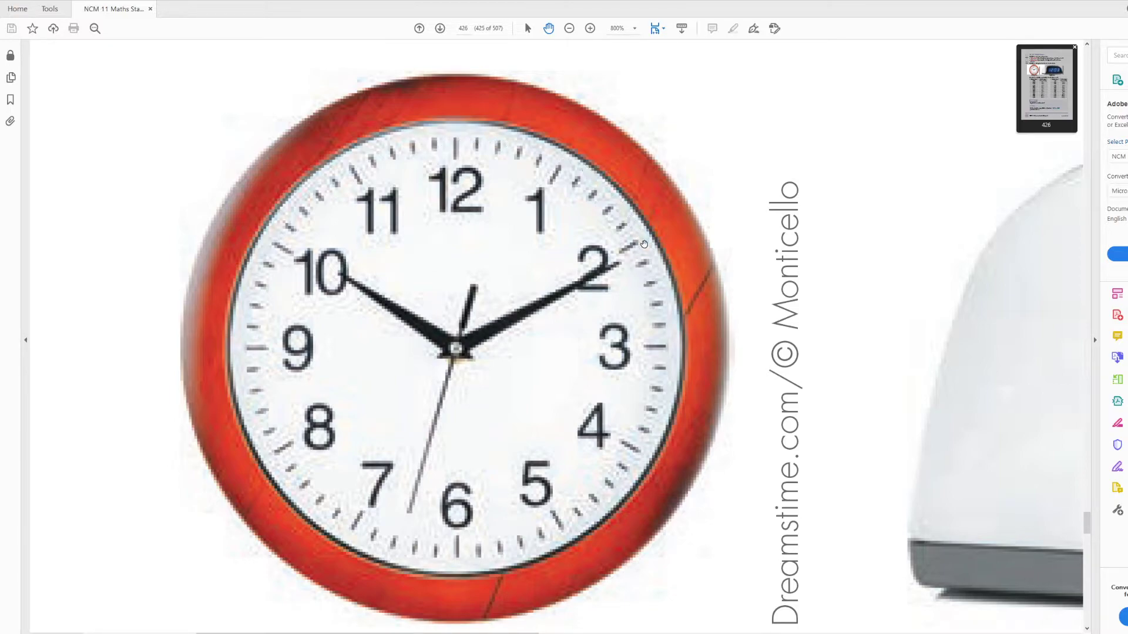
mouse_move(558, 176)
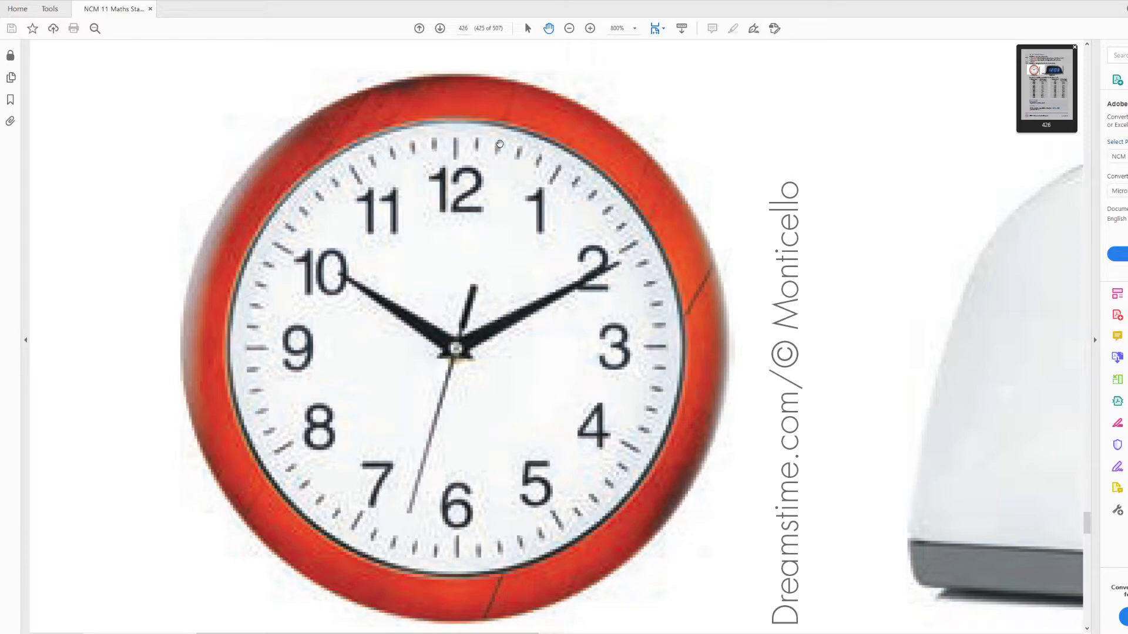
mouse_move(615, 205)
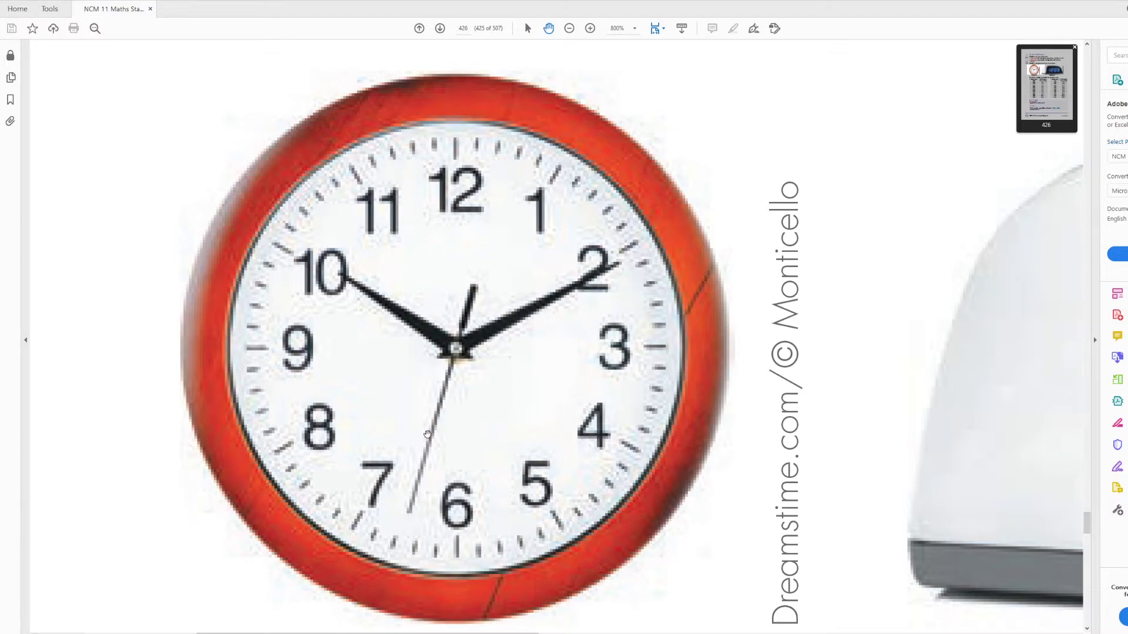
mouse_move(644, 252)
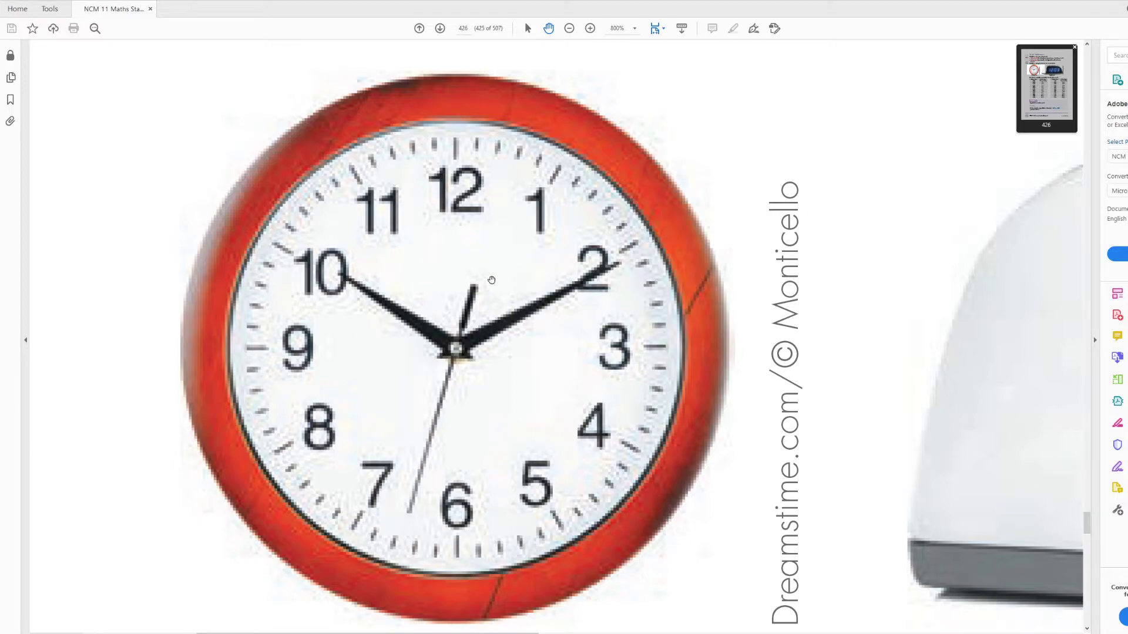
mouse_move(710, 333)
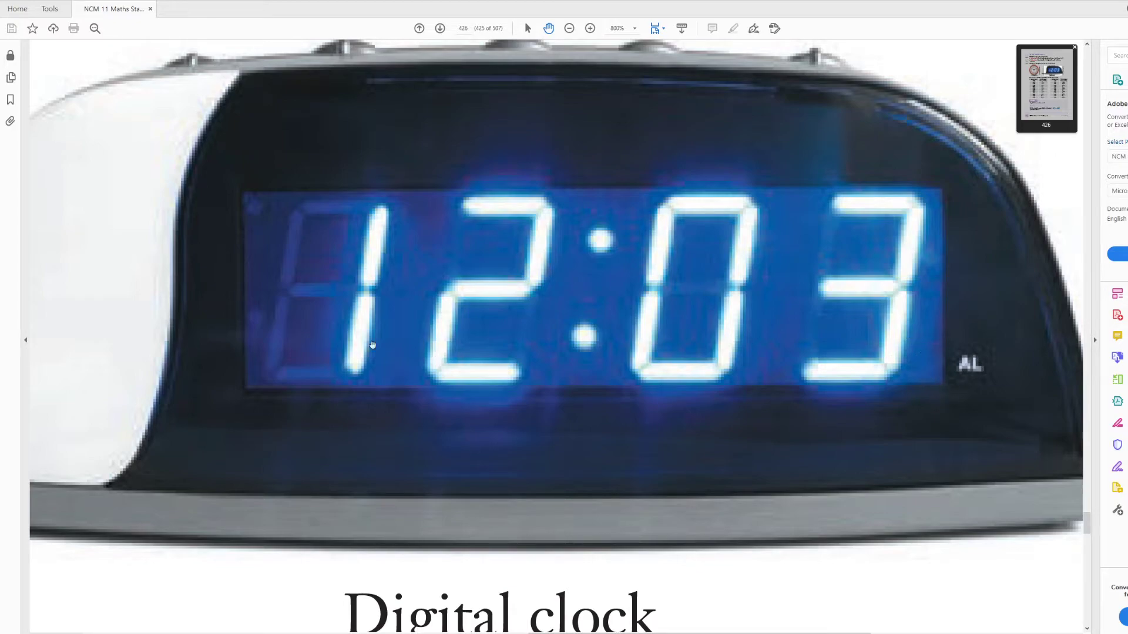
mouse_move(546, 328)
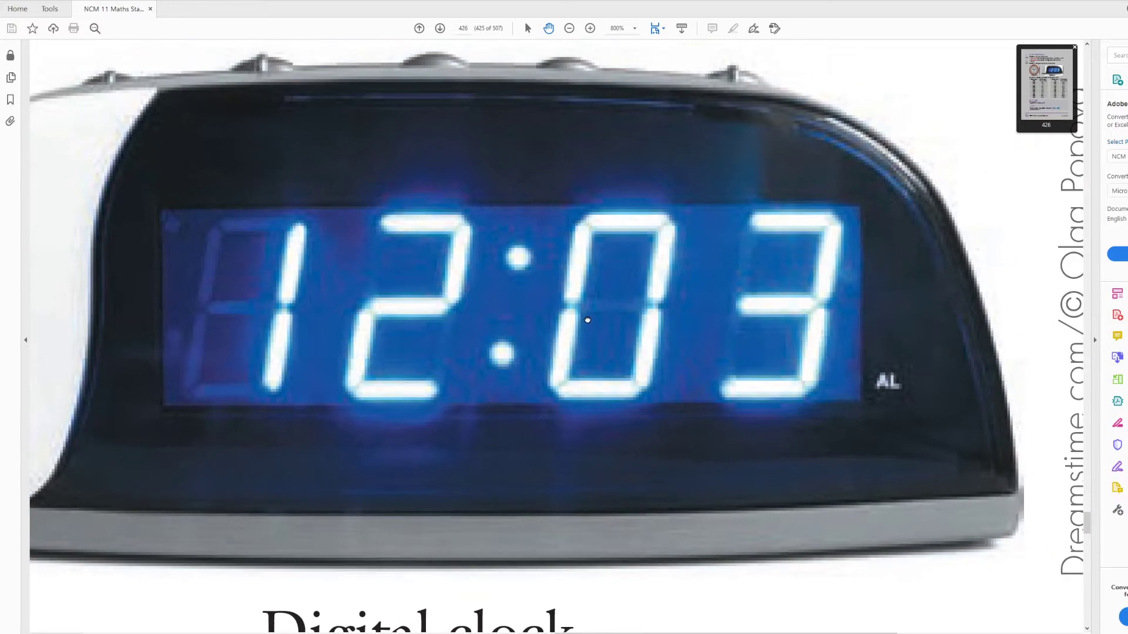
Zoom out to about 100% to show both clocks and the conversion table
click(568, 29)
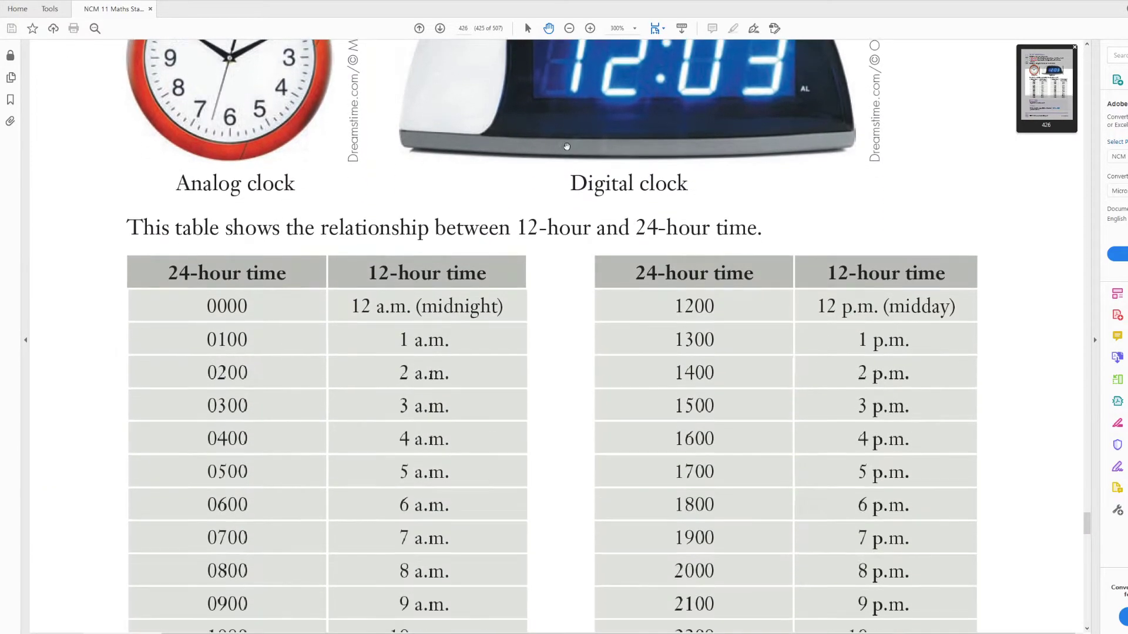
Scroll down at 300% to show the full 0000–2300 table and Example 1
scroll(down, 3)
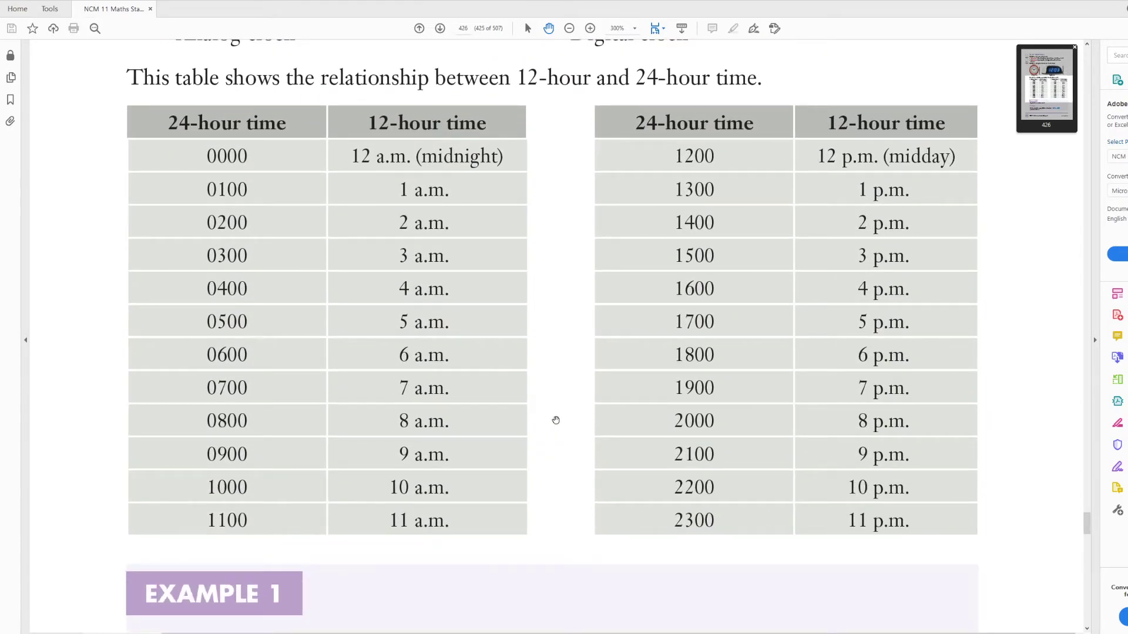
mouse_move(236, 225)
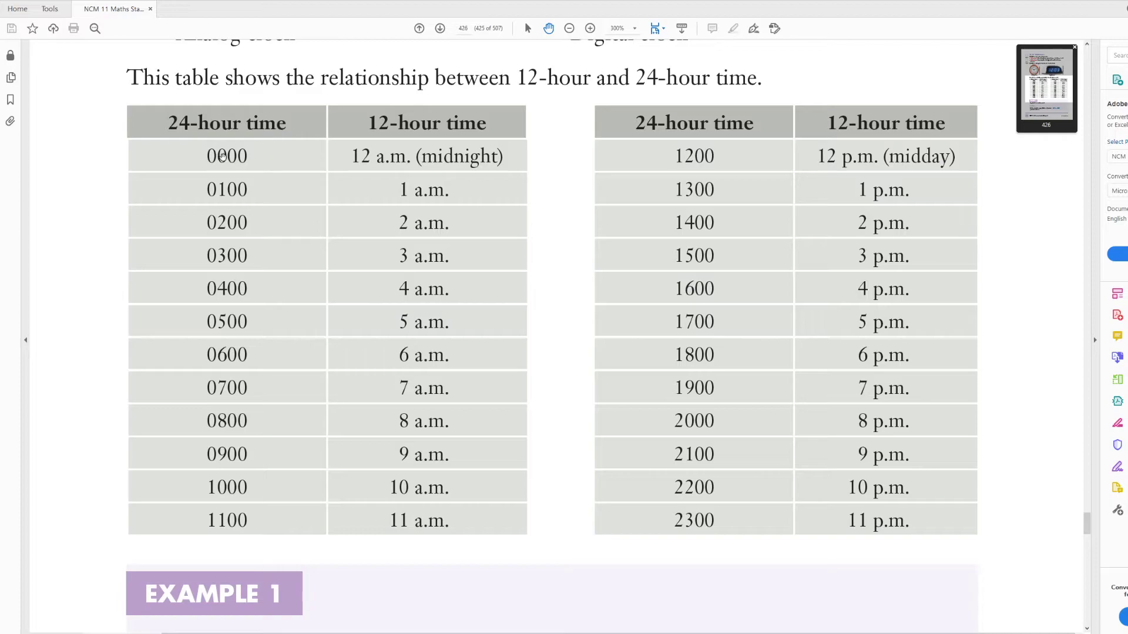
mouse_move(235, 190)
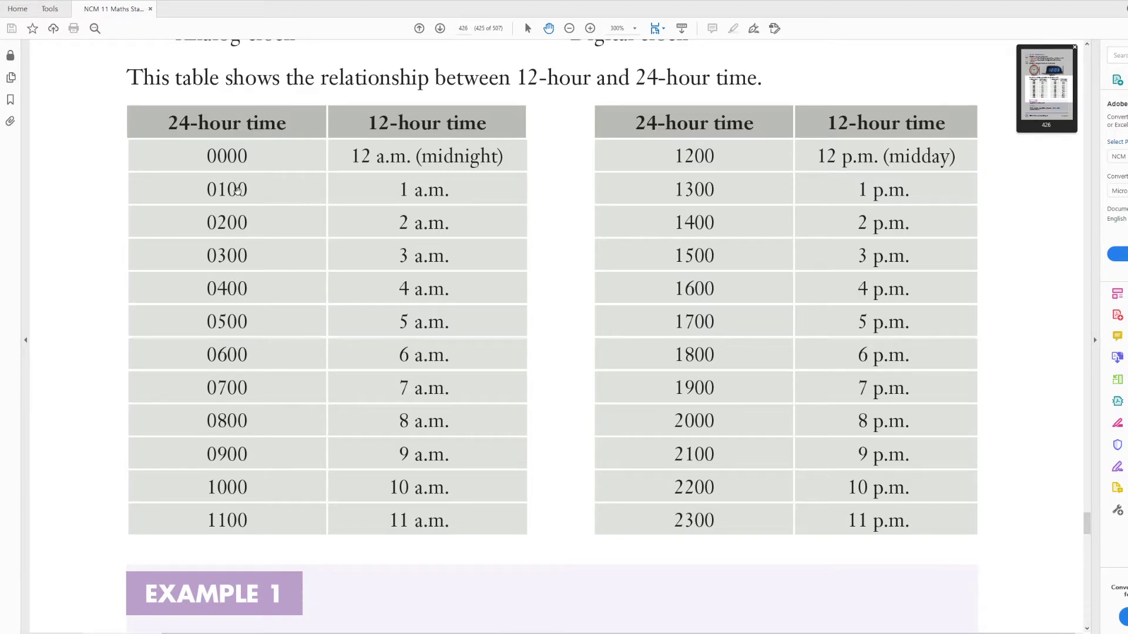
mouse_move(369, 244)
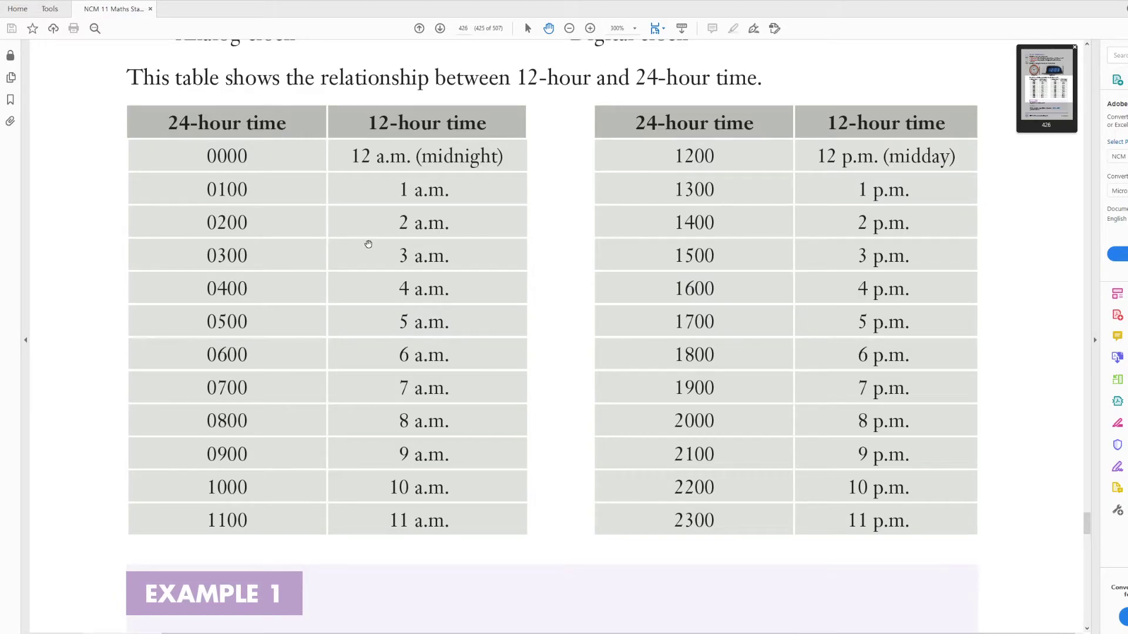
mouse_move(299, 534)
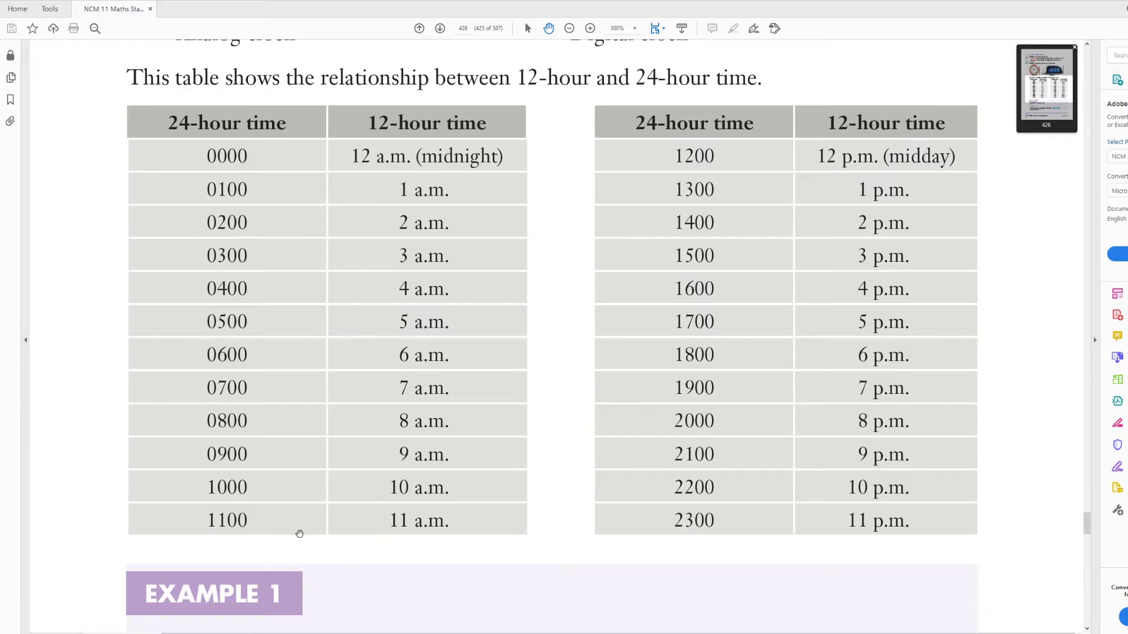
mouse_move(367, 533)
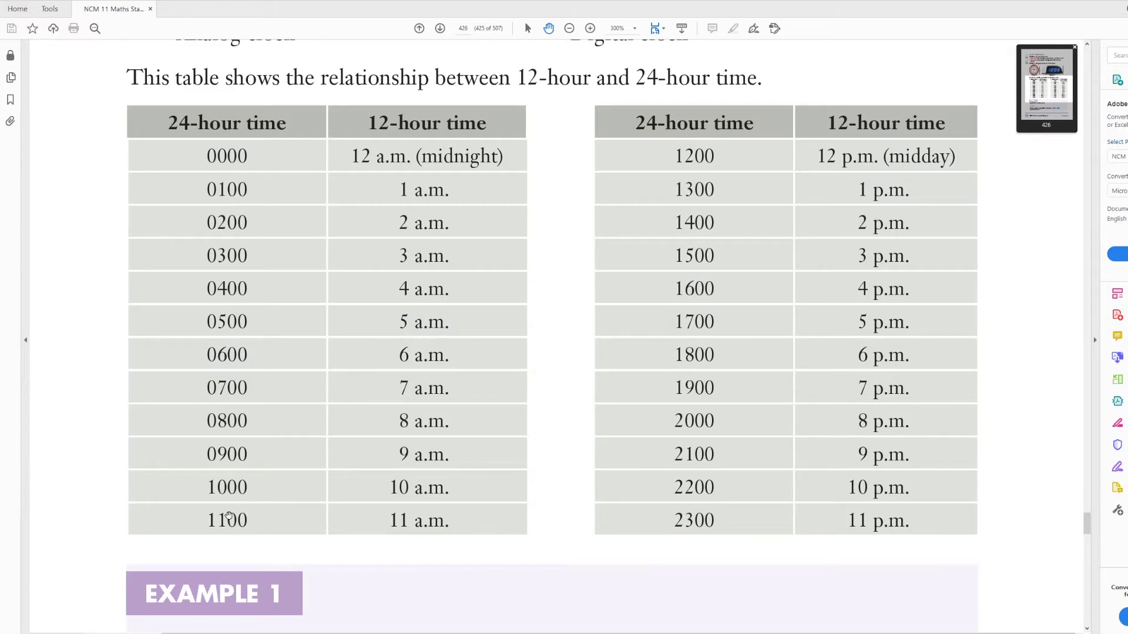
mouse_move(291, 526)
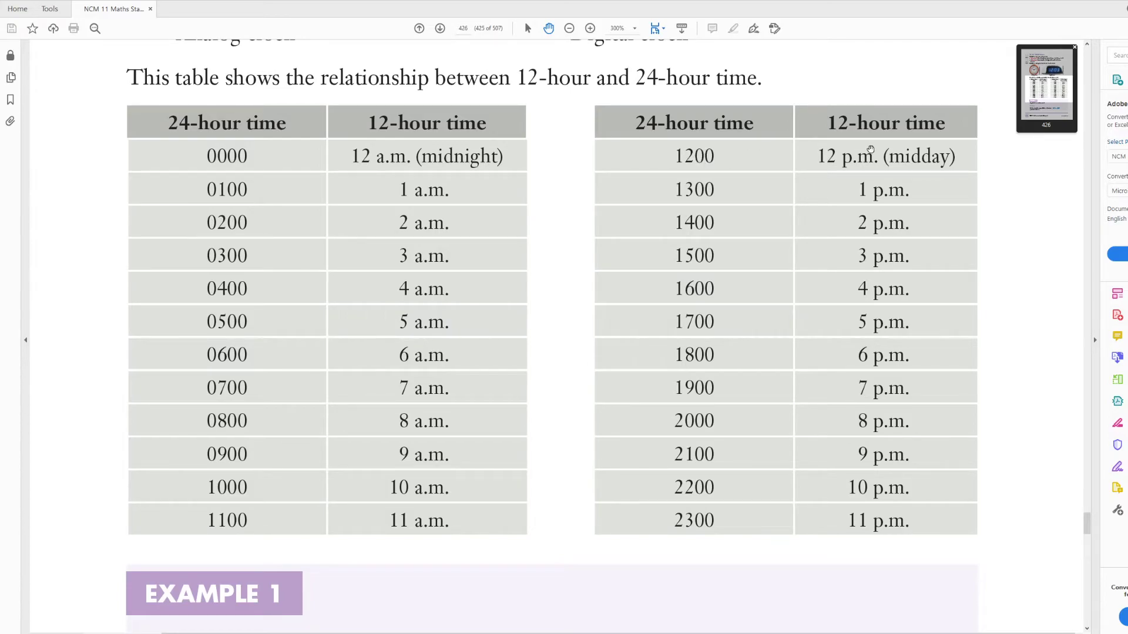
mouse_move(901, 157)
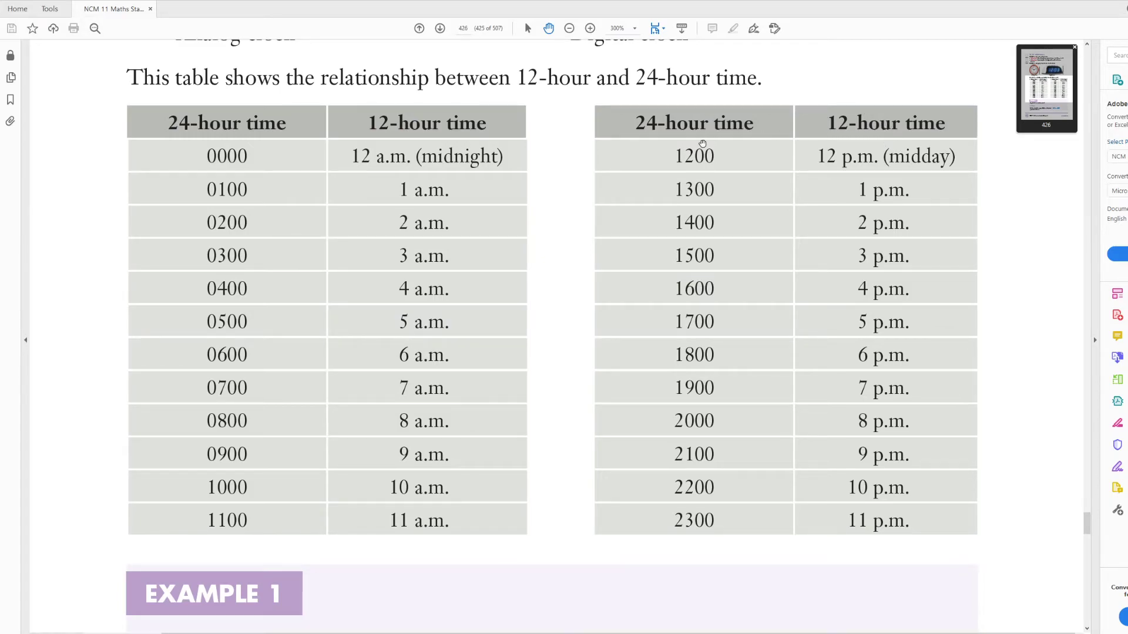
mouse_move(722, 182)
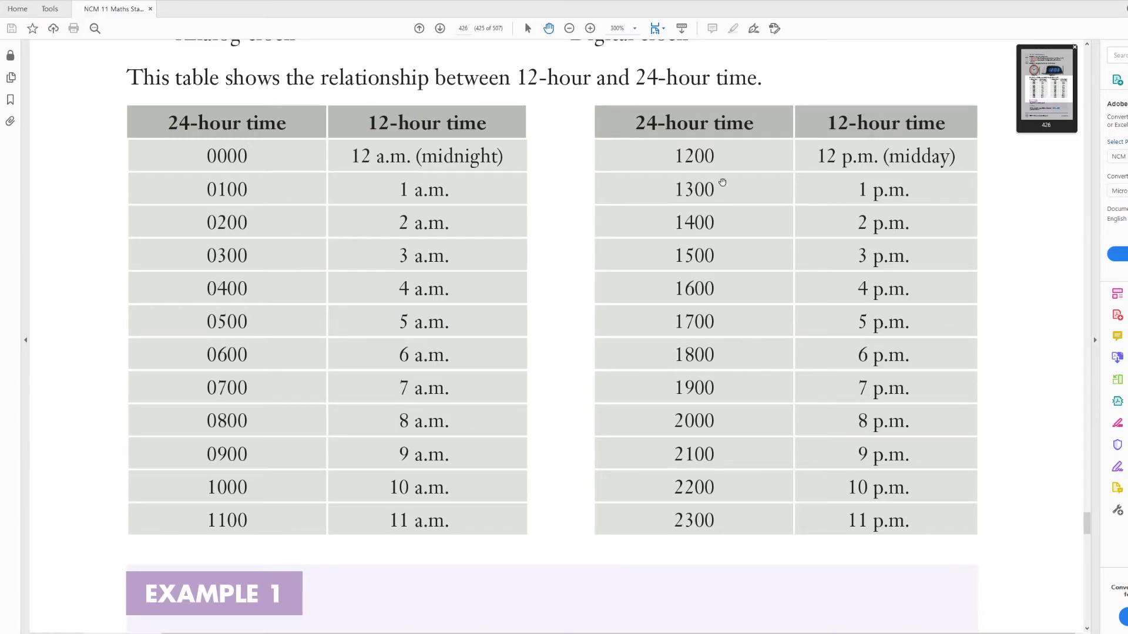
mouse_move(863, 221)
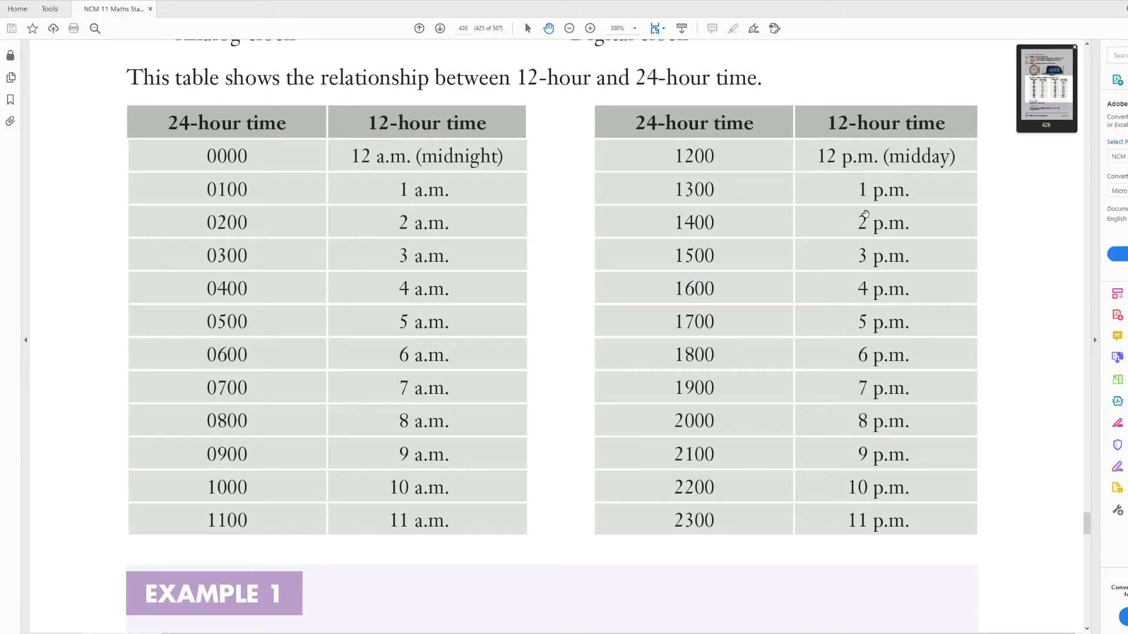
mouse_move(647, 222)
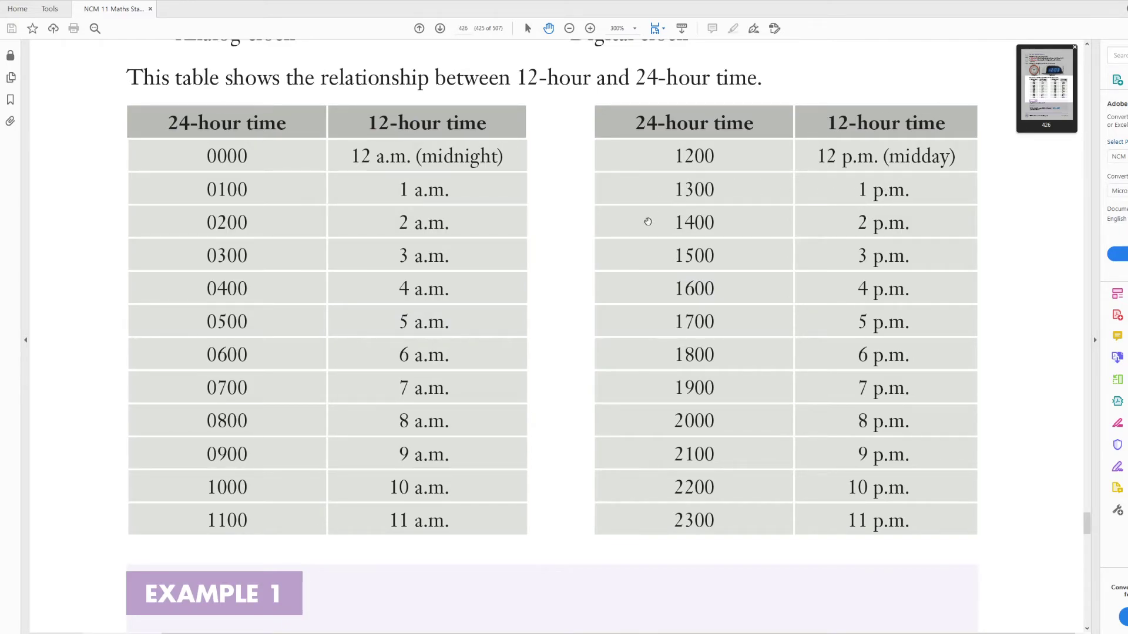
mouse_move(736, 273)
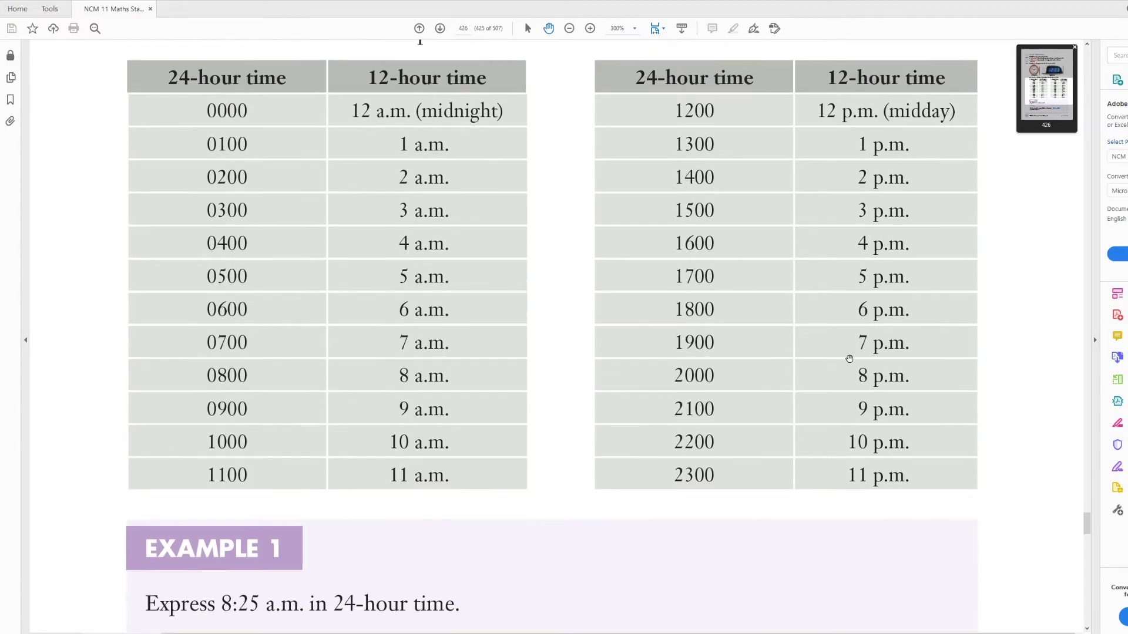
Zoom Example 1 to 400% and scroll through its 8:25 a.m. = 0825 solution to the footer
scroll(down, 3)
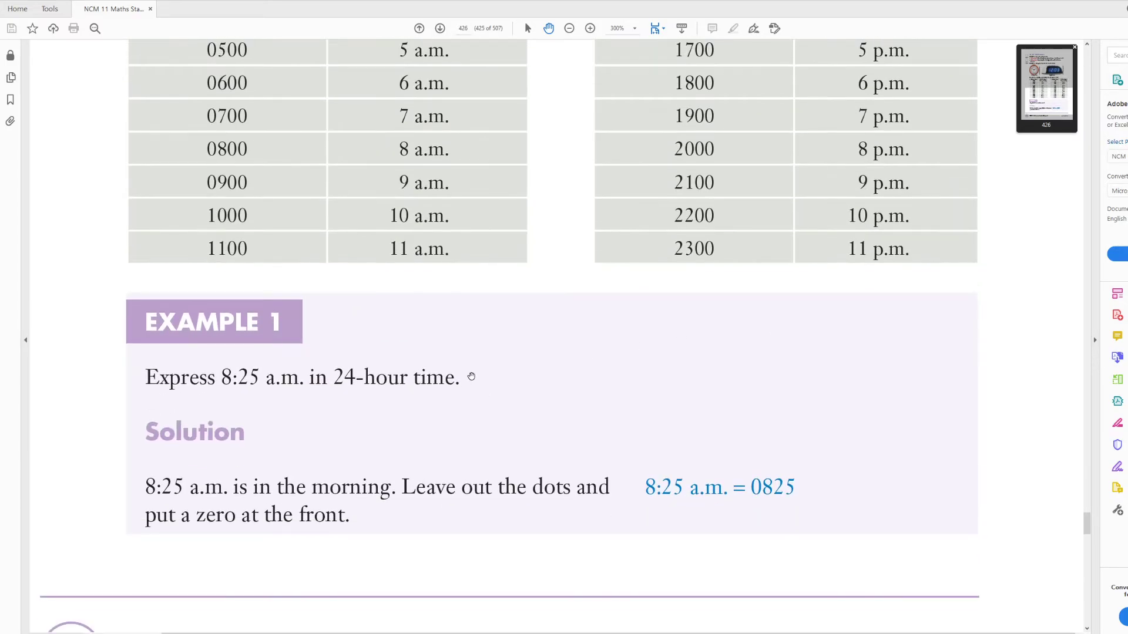
click(589, 28)
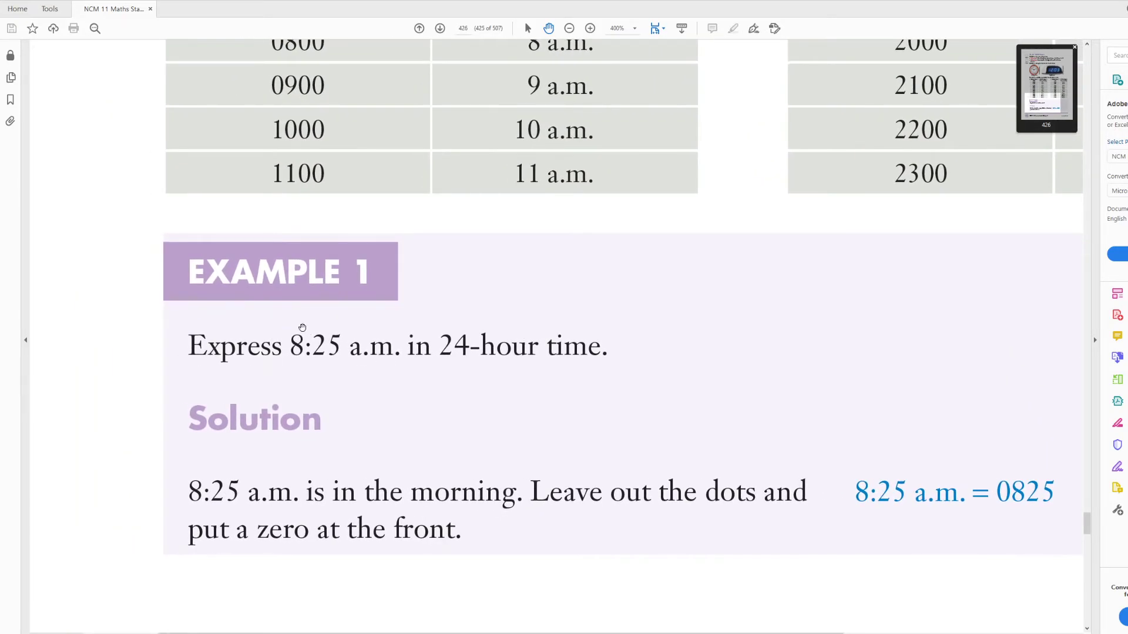
mouse_move(384, 358)
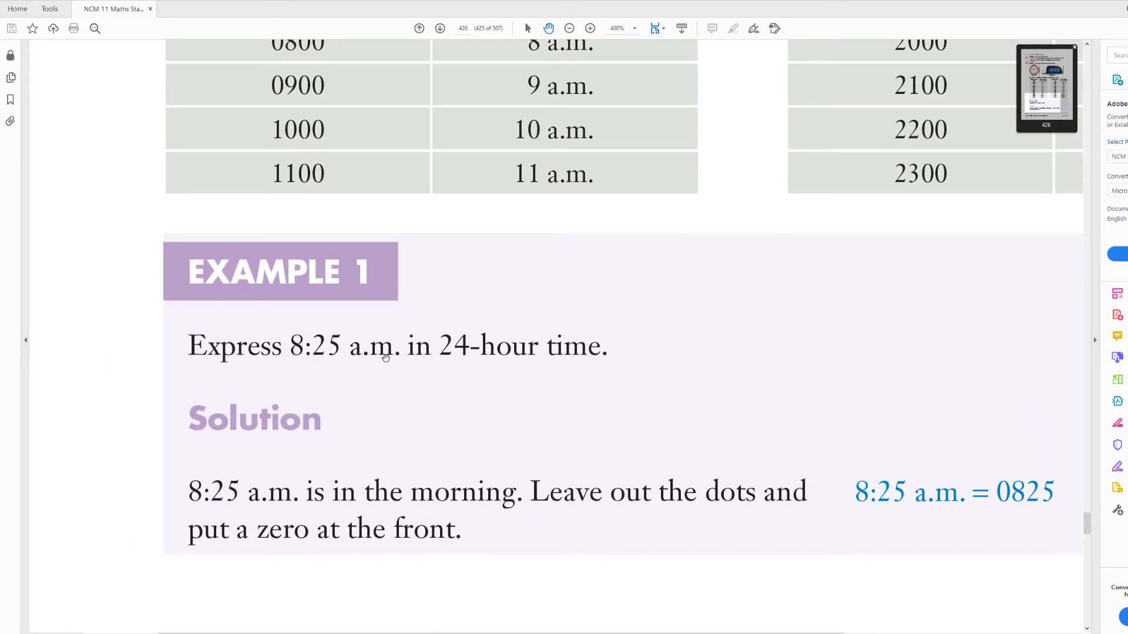
scroll(down, 3)
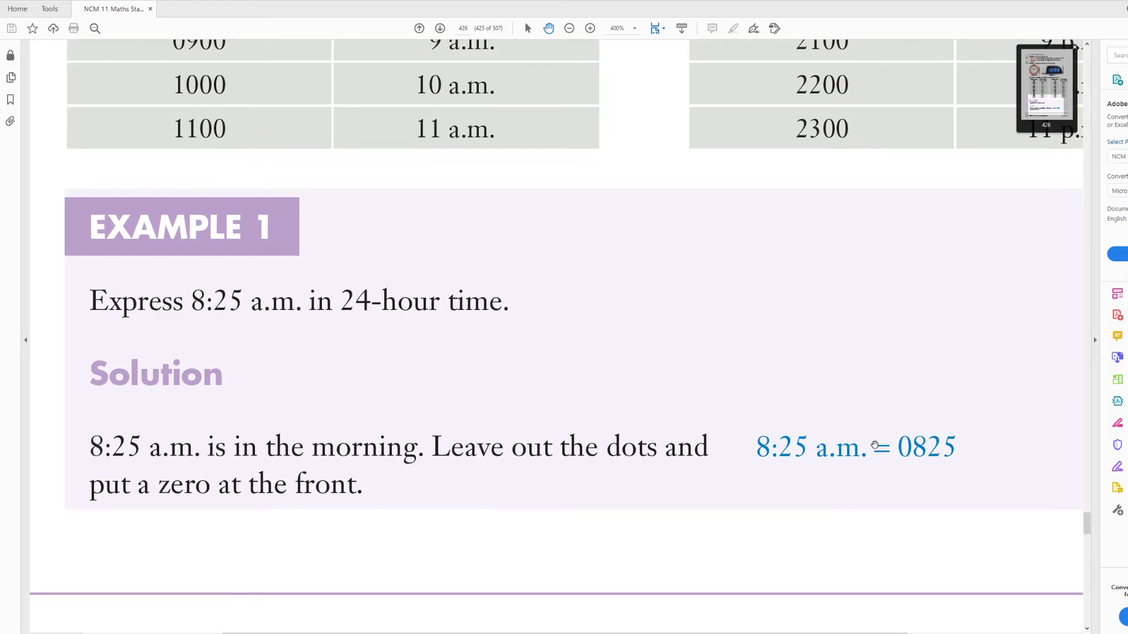
mouse_move(853, 422)
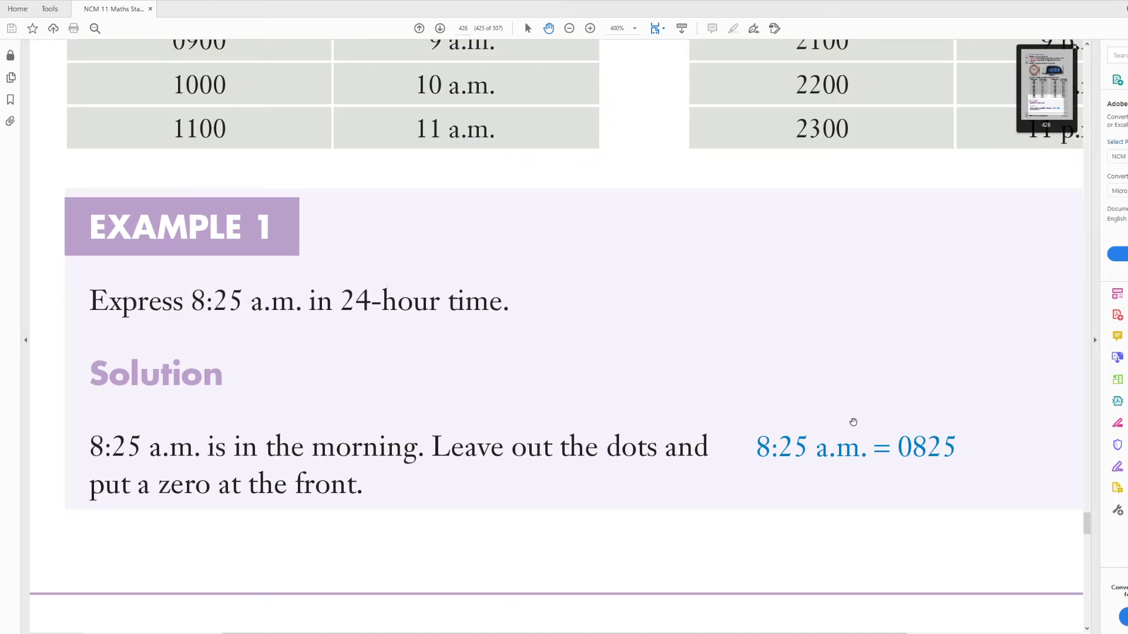
mouse_move(911, 446)
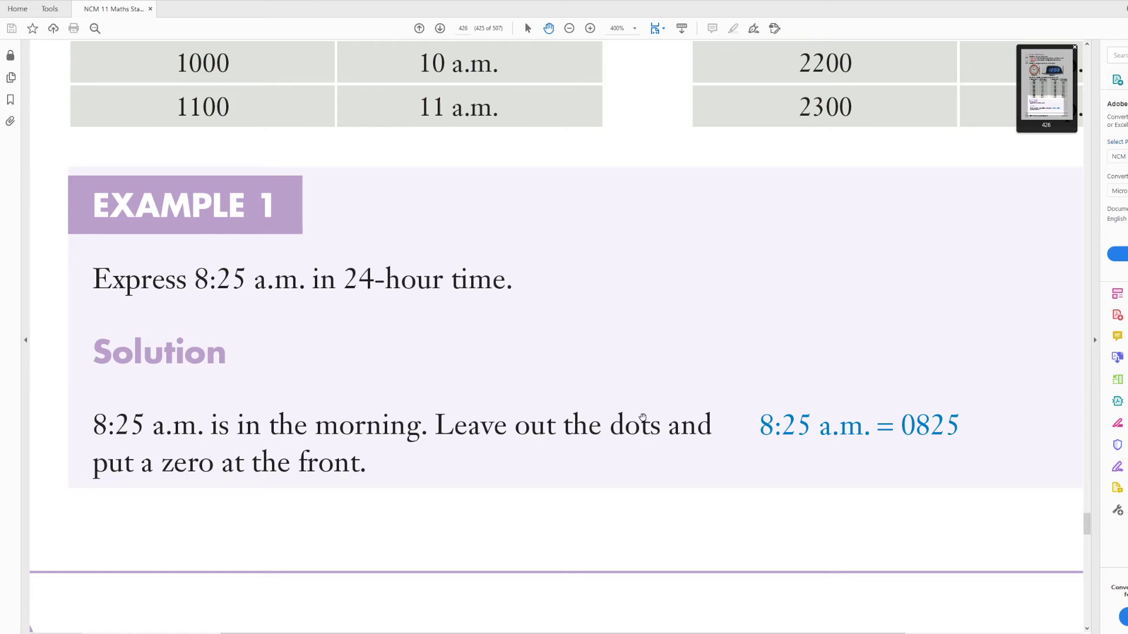
scroll(down, 3)
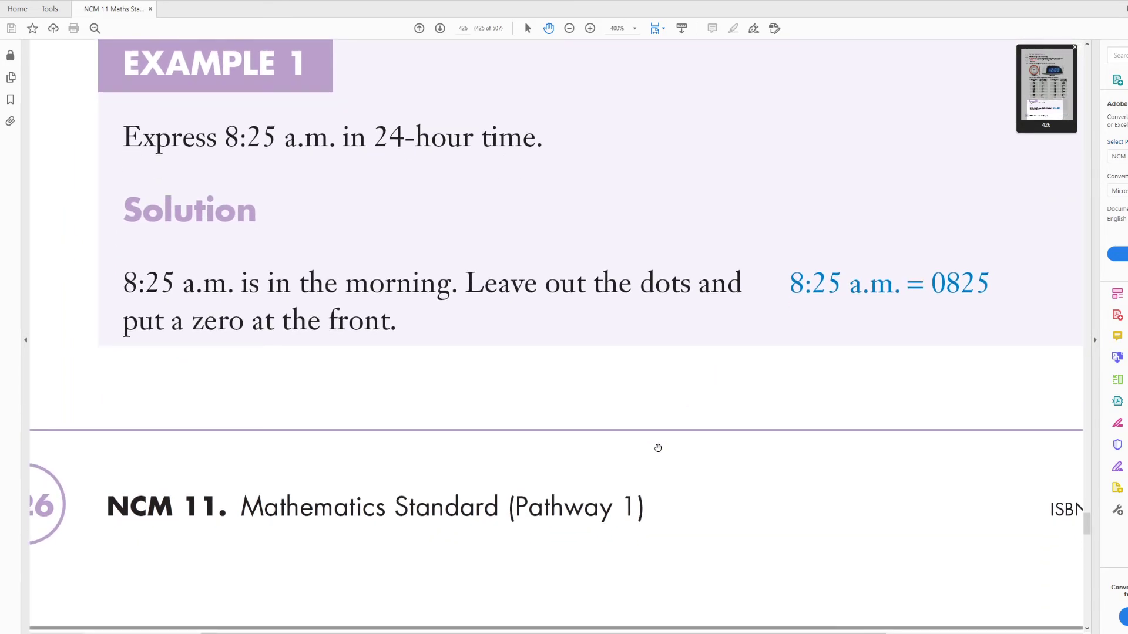
Scroll onto page 427 to show Example 2, 1615 = 4:15 p.m
scroll(down, 3)
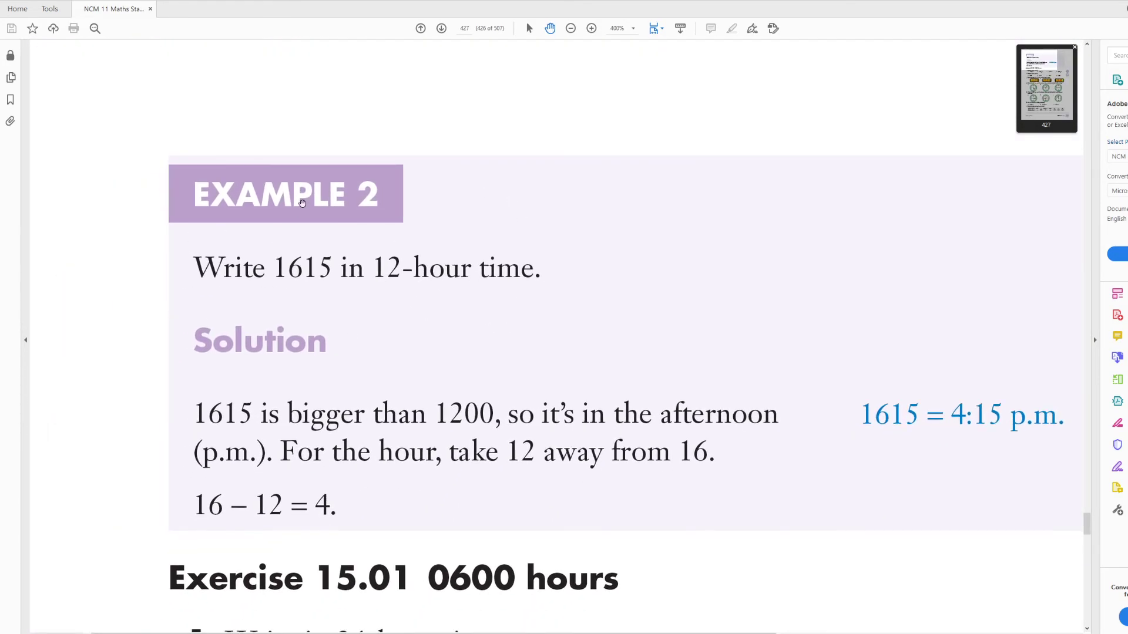
mouse_move(326, 213)
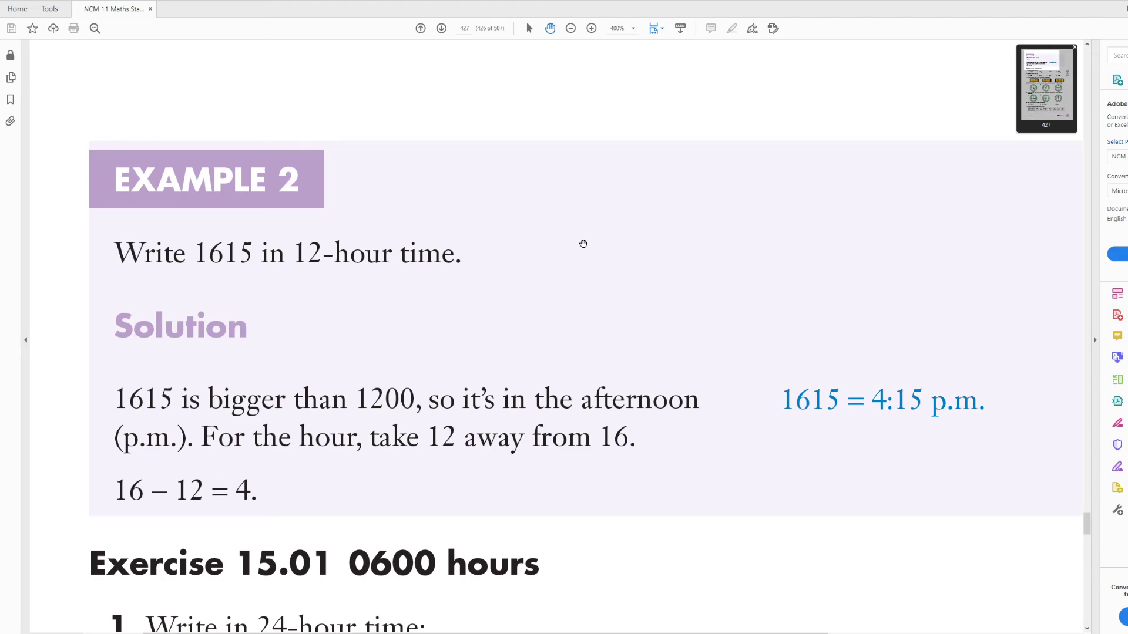
mouse_move(795, 394)
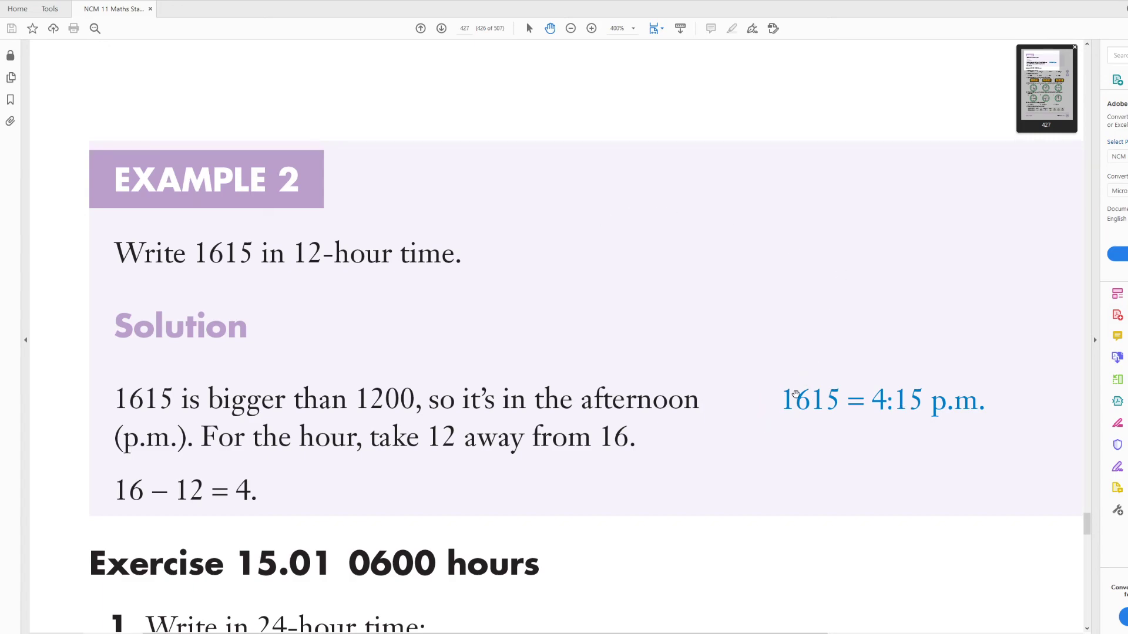
mouse_move(811, 388)
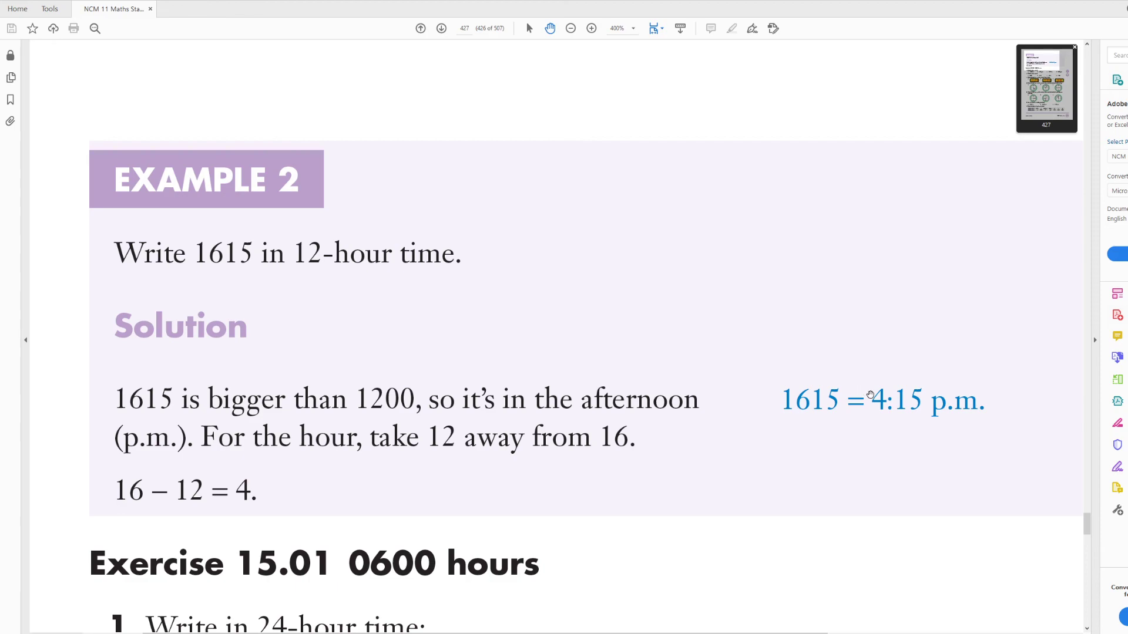
mouse_move(971, 400)
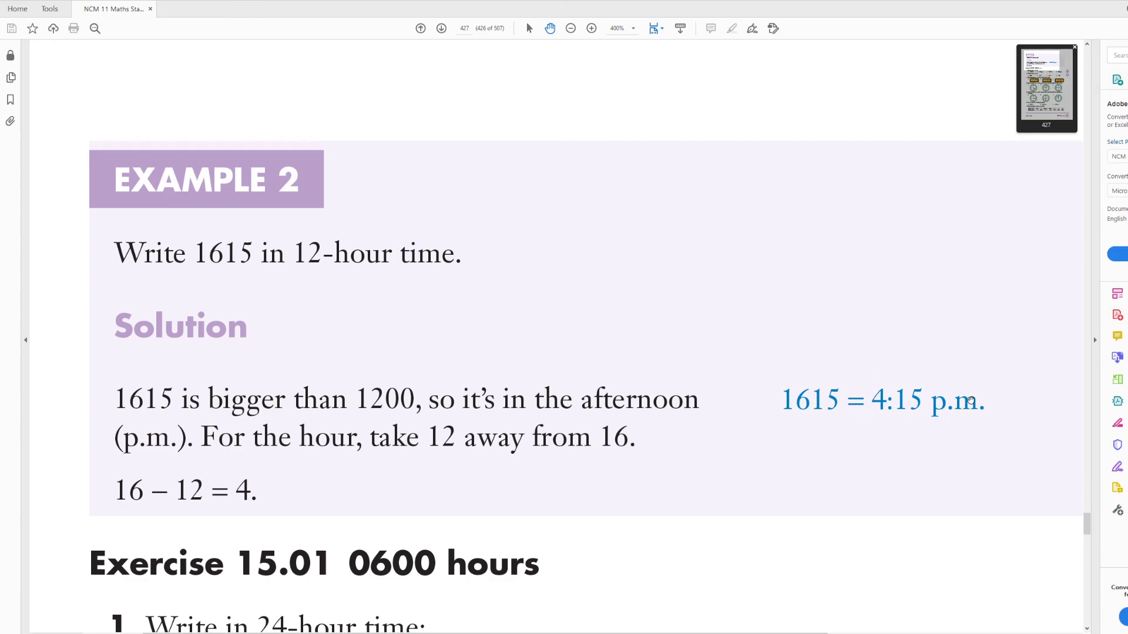
mouse_move(975, 395)
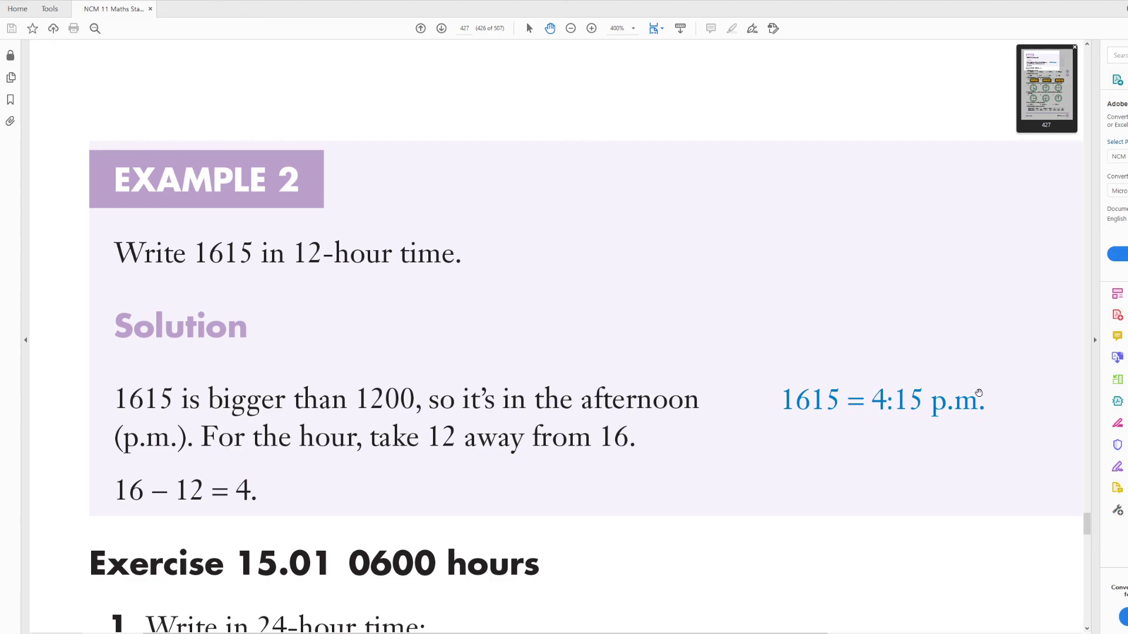
mouse_move(984, 393)
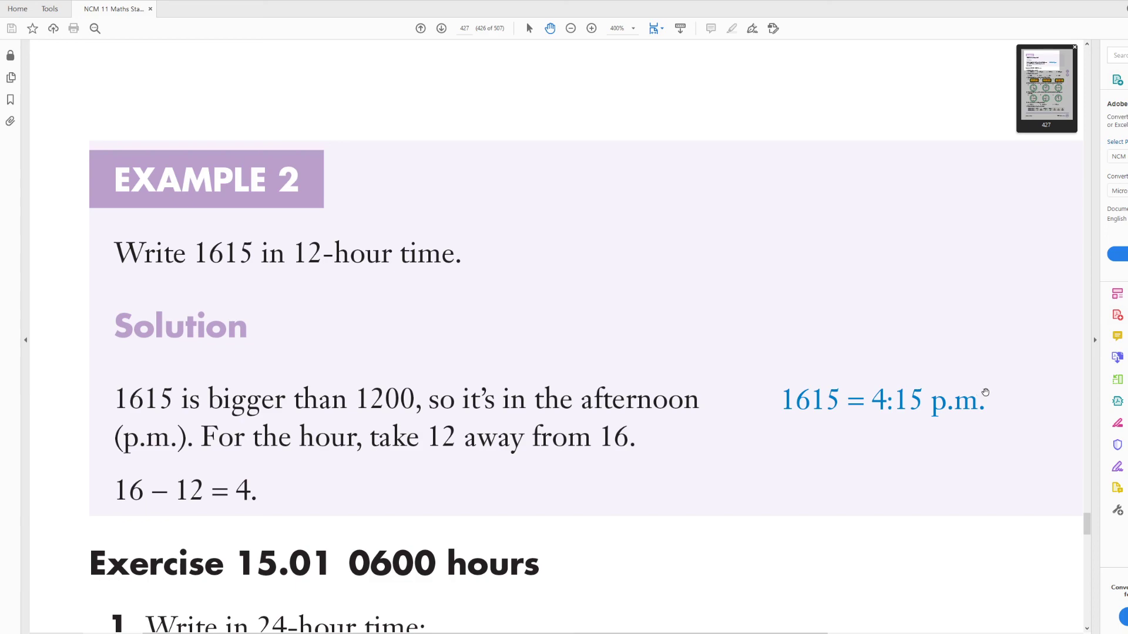
mouse_move(985, 391)
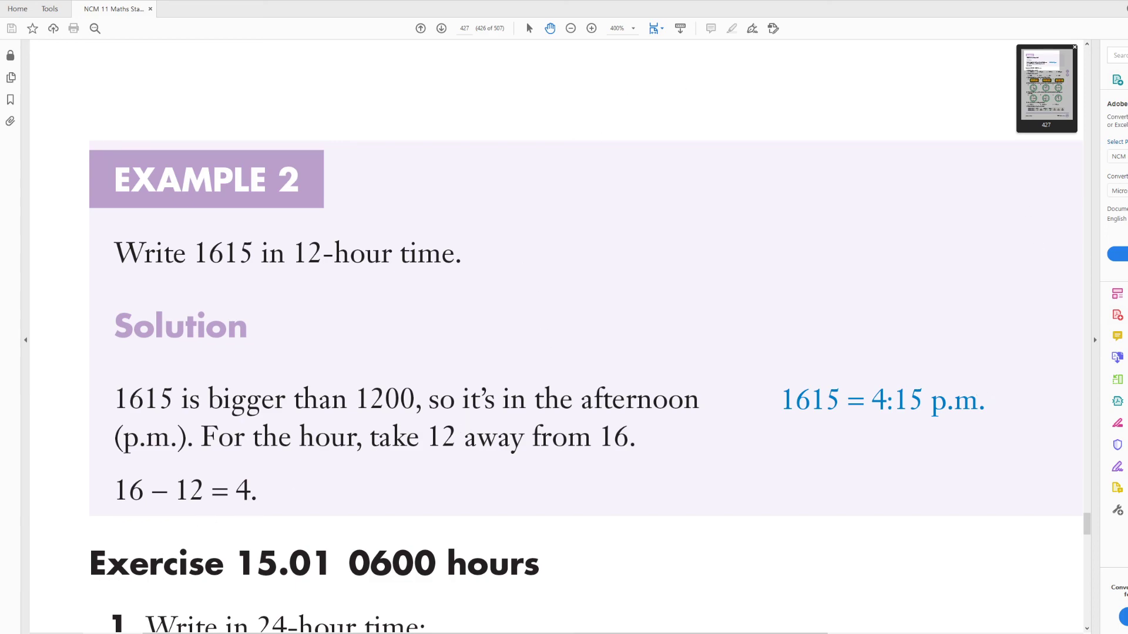